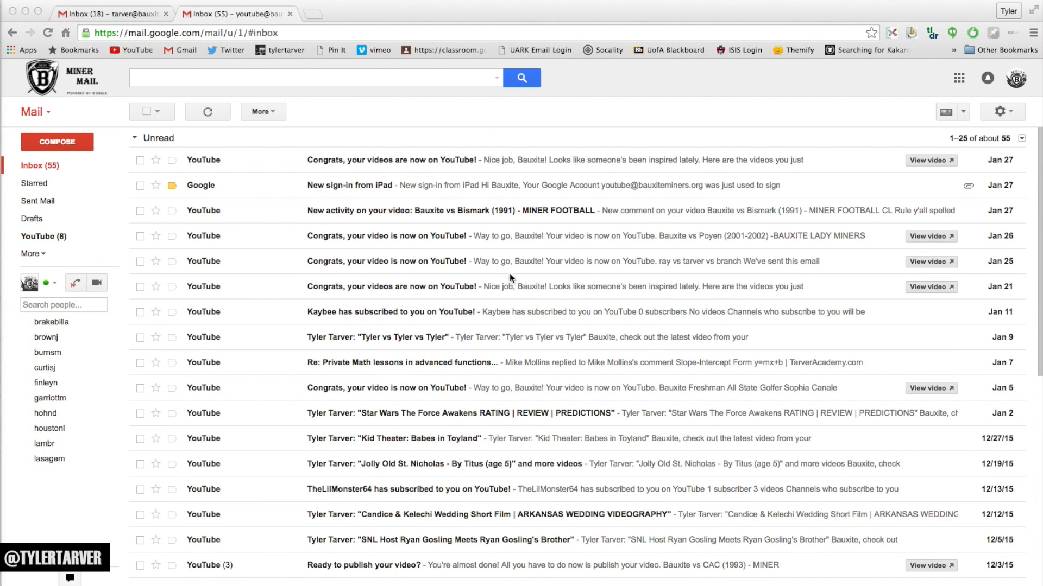
mouse_move(525, 246)
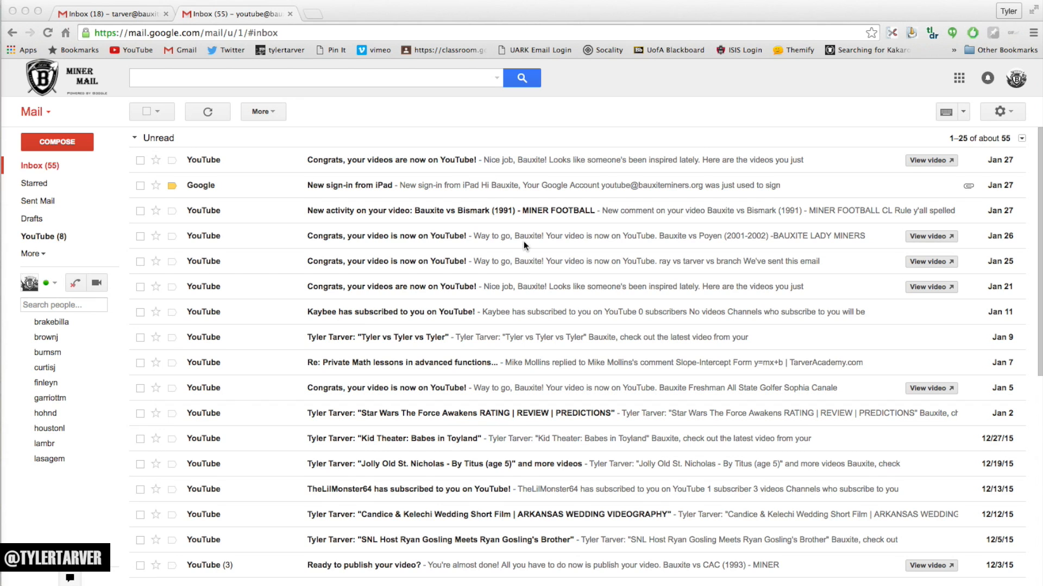
mouse_move(295, 265)
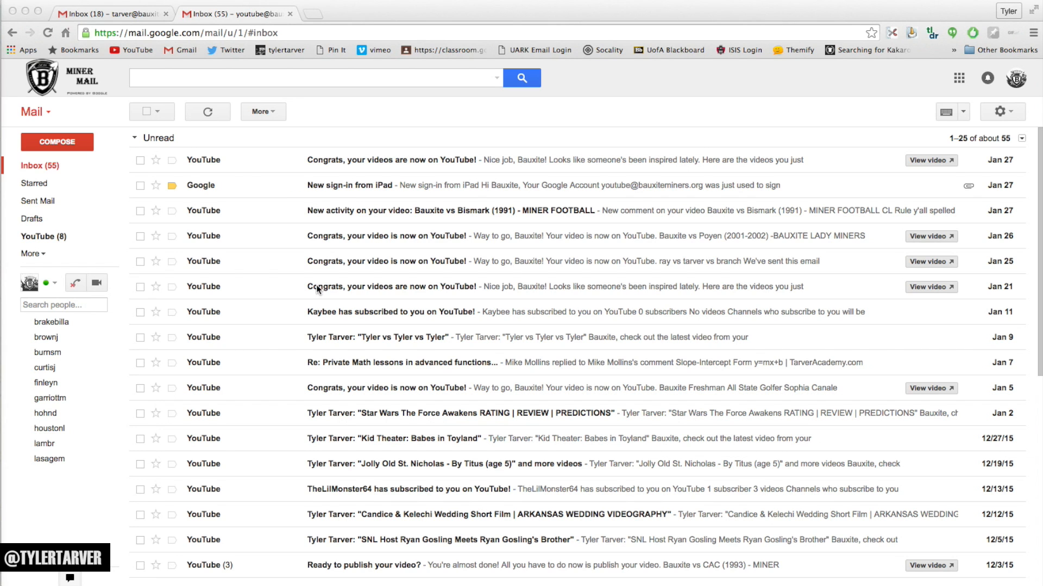
mouse_move(367, 190)
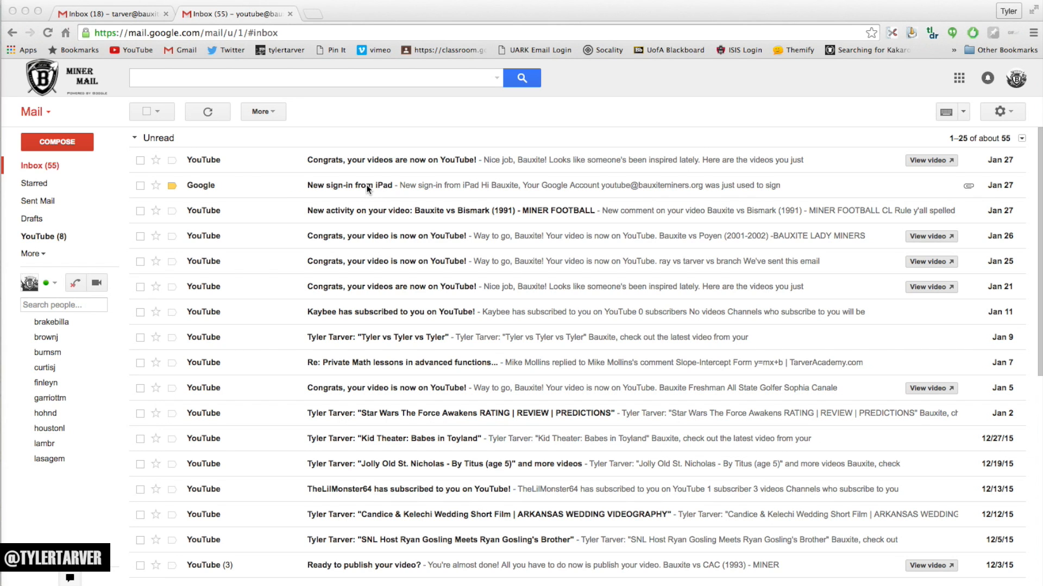
mouse_move(425, 129)
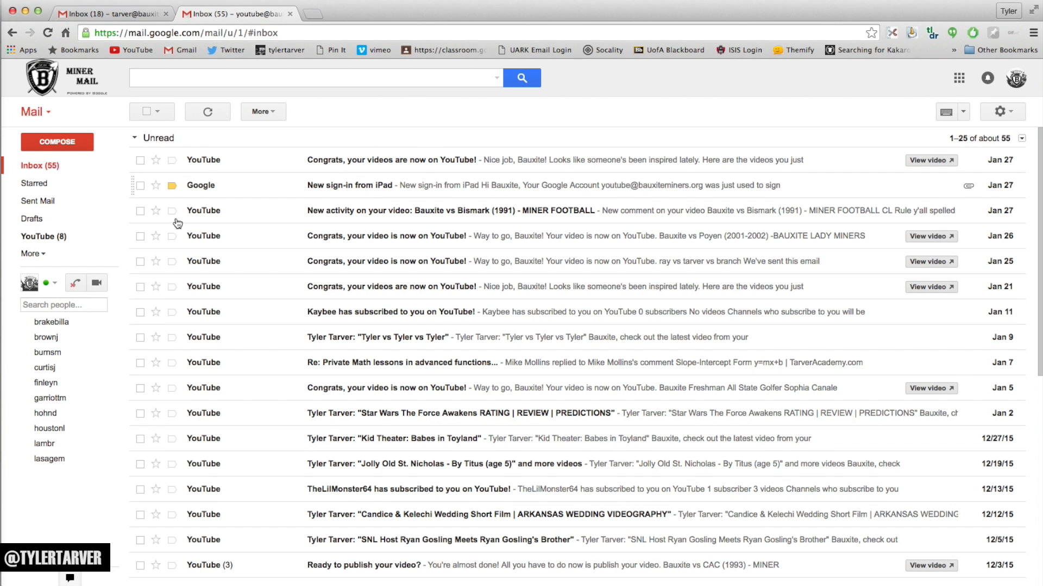
mouse_move(852, 118)
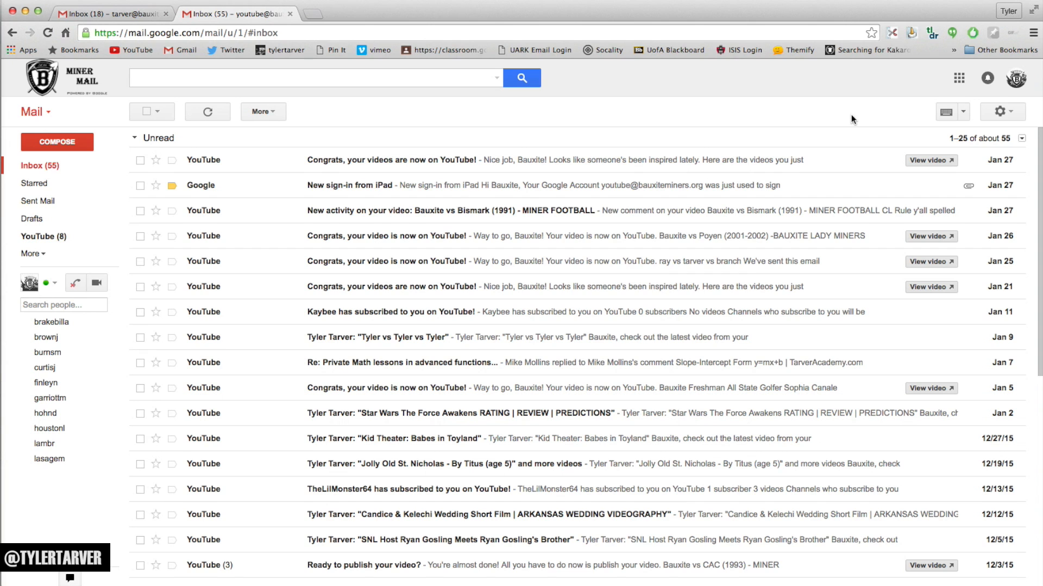
Step: Open the Gmail settings menu, close it, and reopen it
left_click(1000, 111)
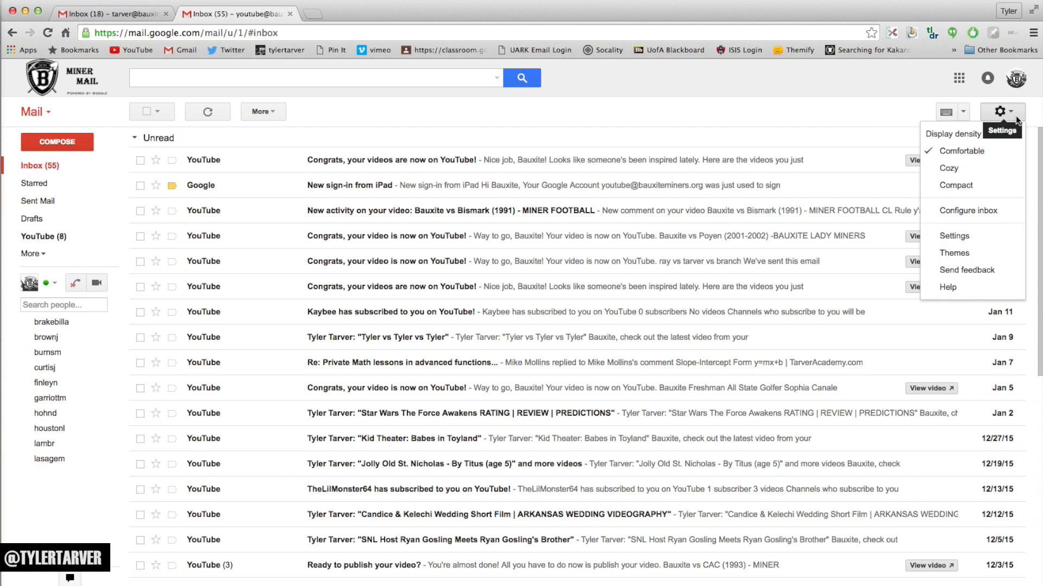
left_click(999, 111)
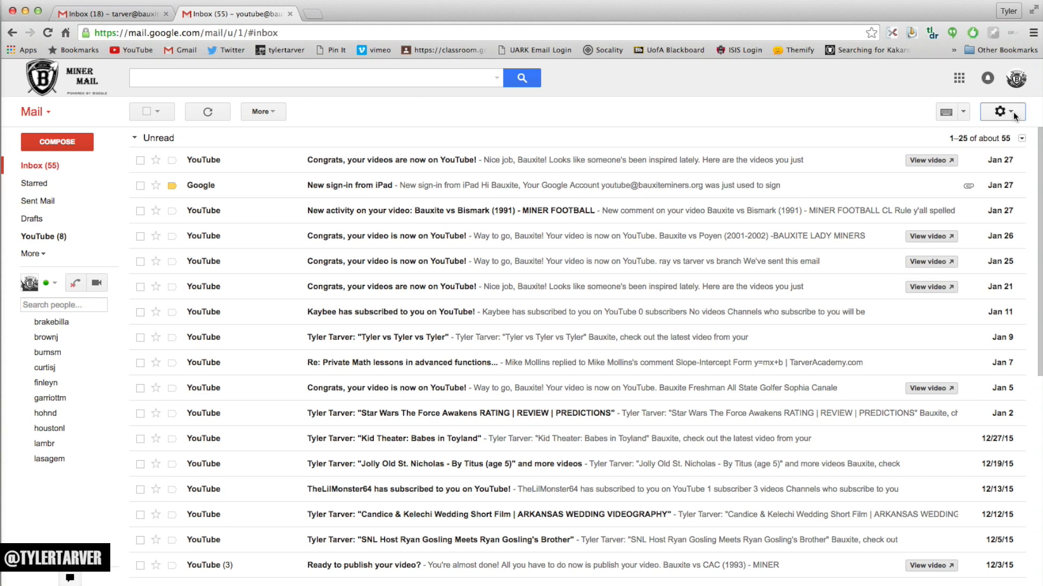
left_click(999, 111)
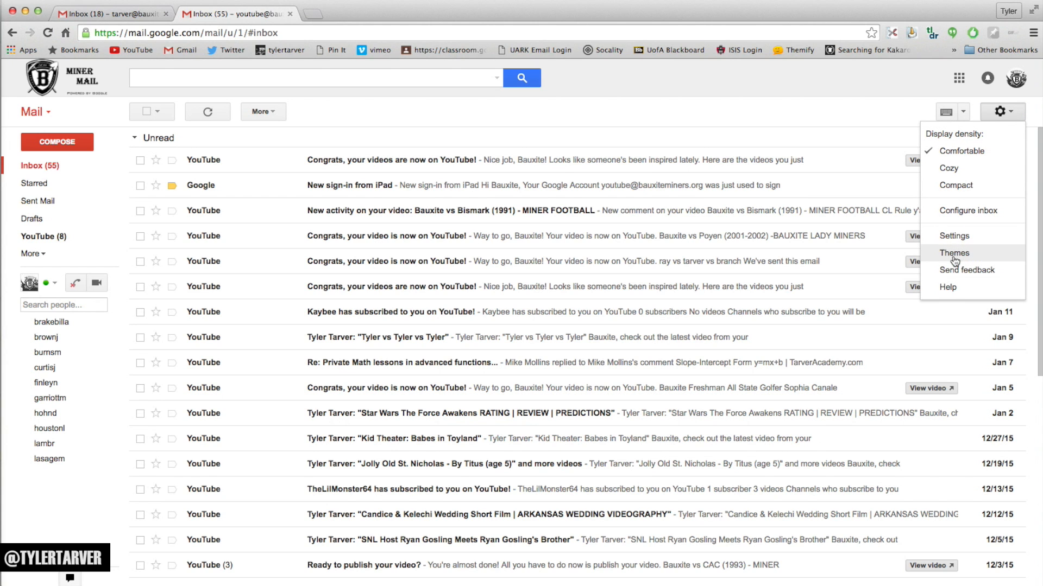
Step: In the theme picker, preview the Graffiti, Android and Random themes
left_click(954, 252)
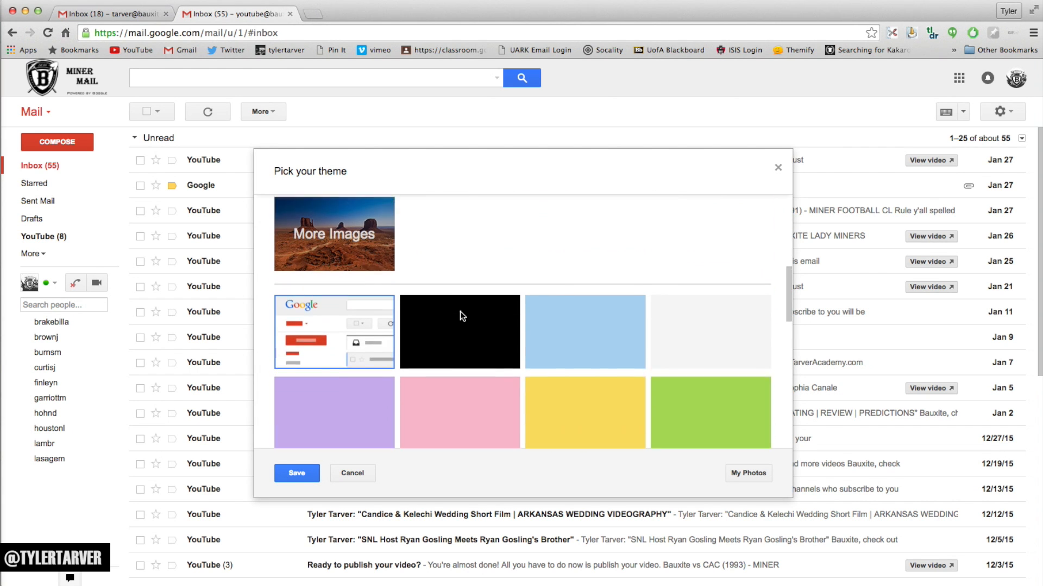
scroll("down", 3)
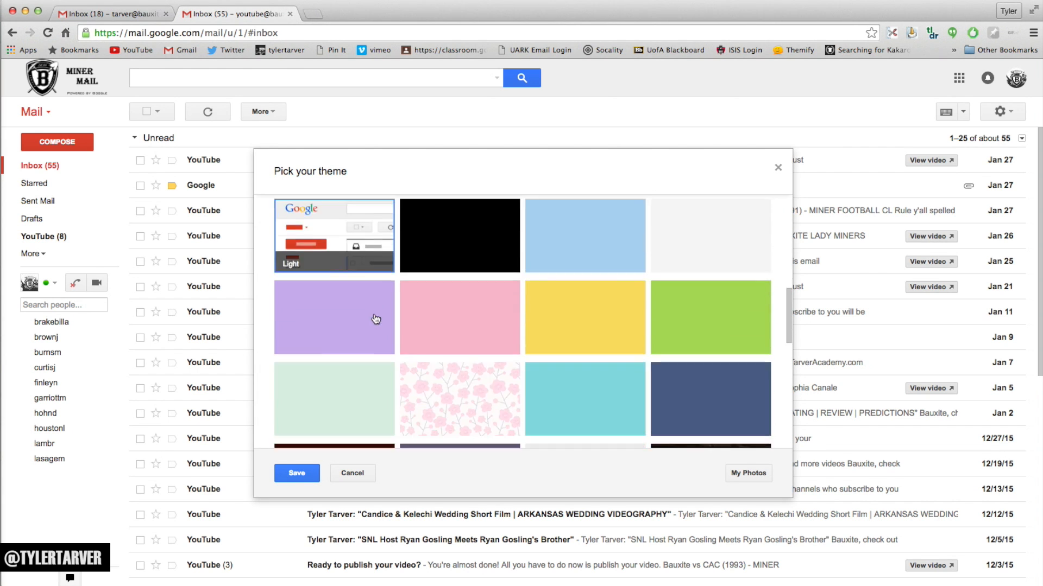
scroll("down", 3)
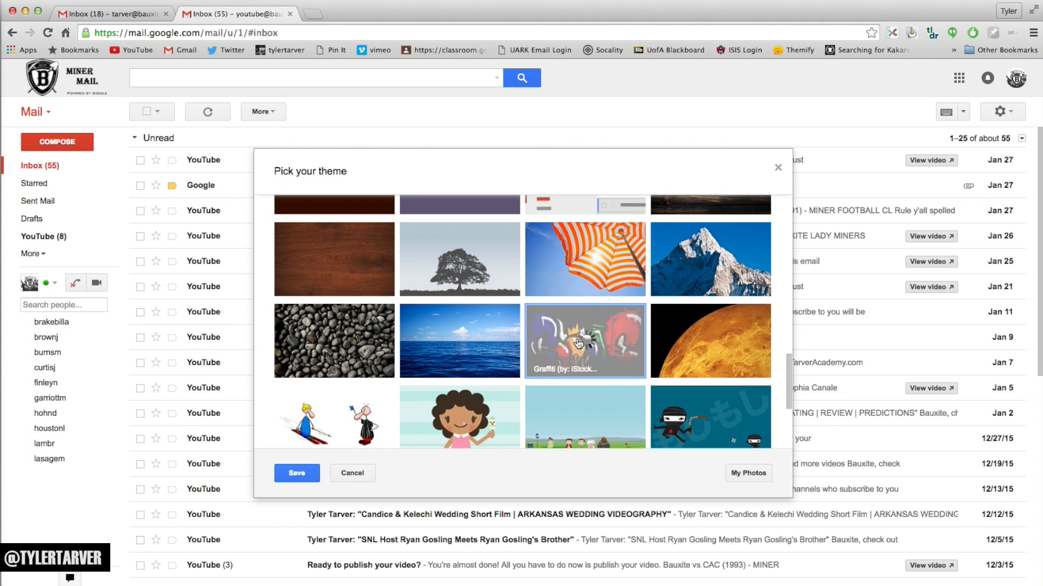
left_click(584, 341)
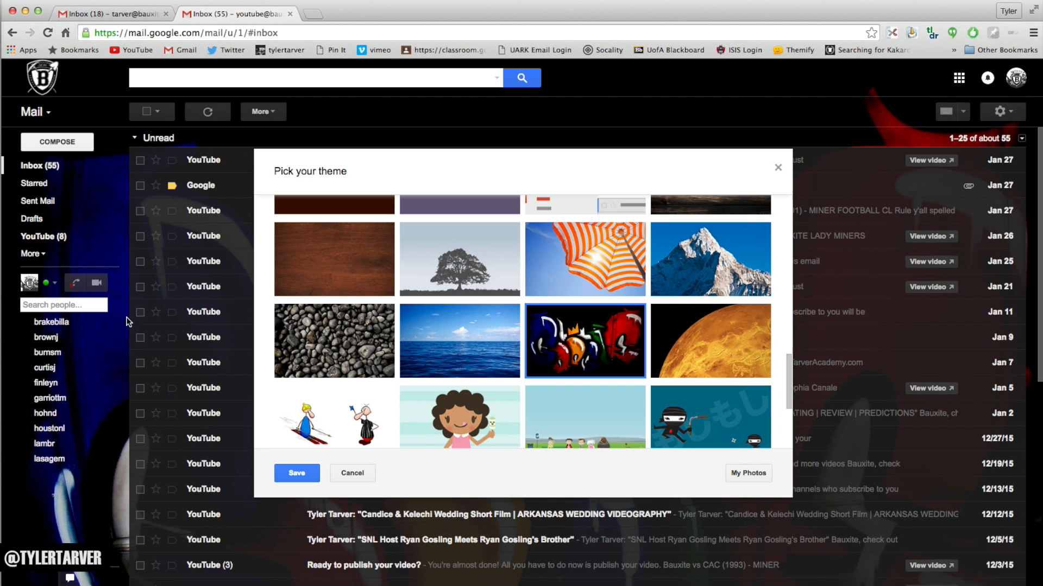
scroll("down", 3)
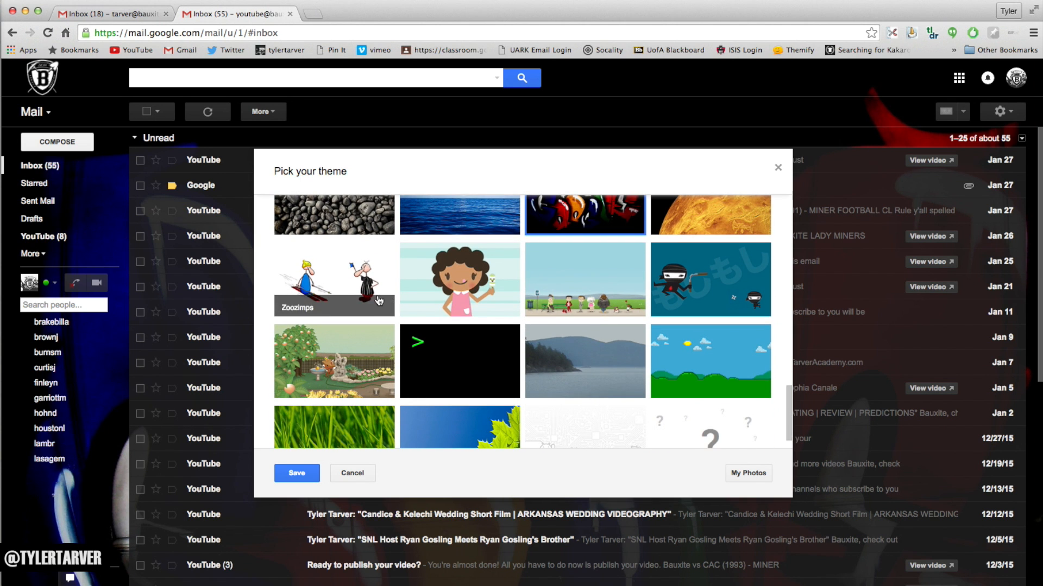
left_click(334, 279)
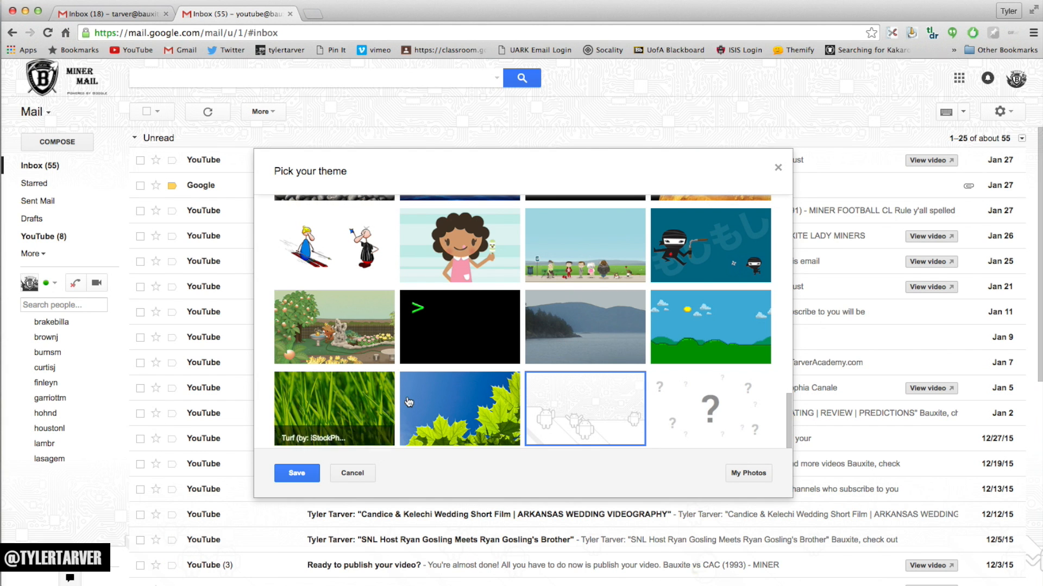
mouse_move(618, 408)
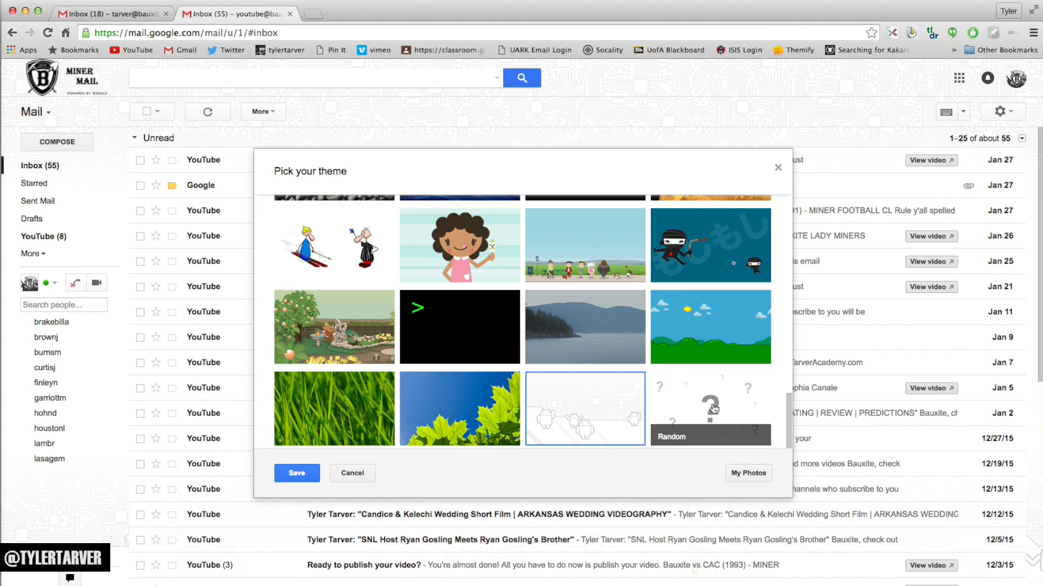
left_click(710, 408)
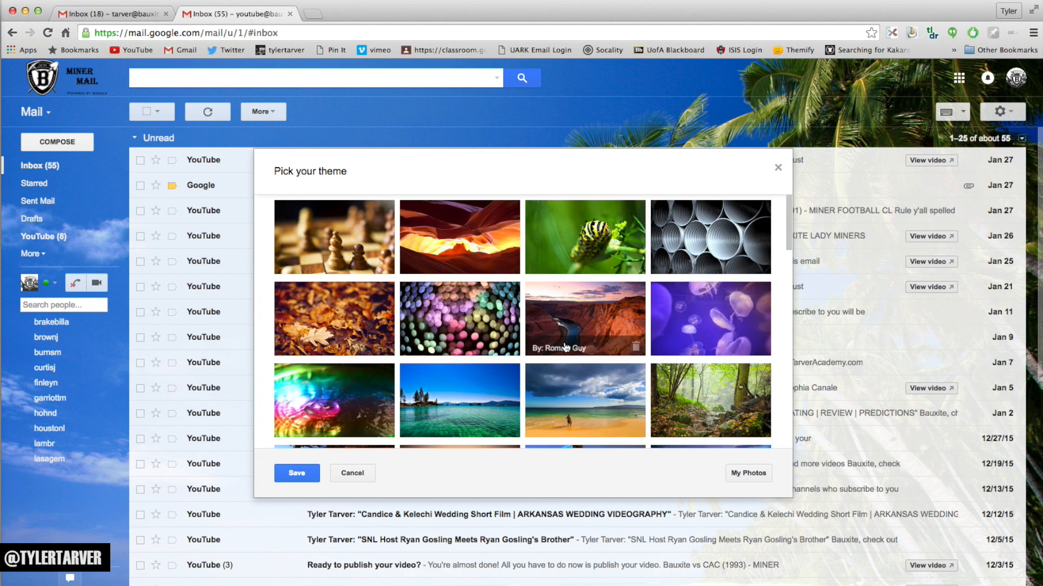
scroll("down", 3)
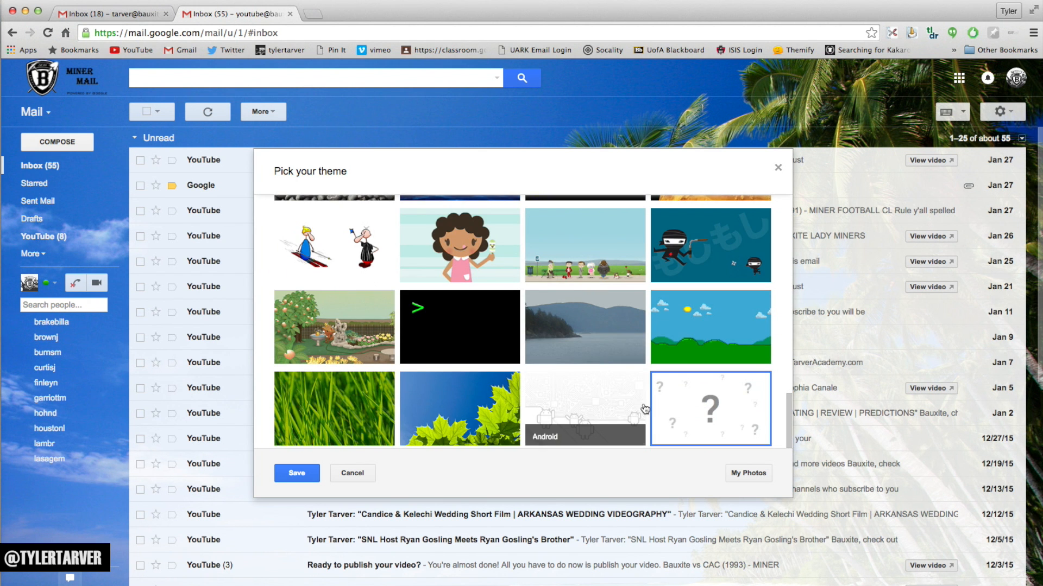
mouse_move(472, 333)
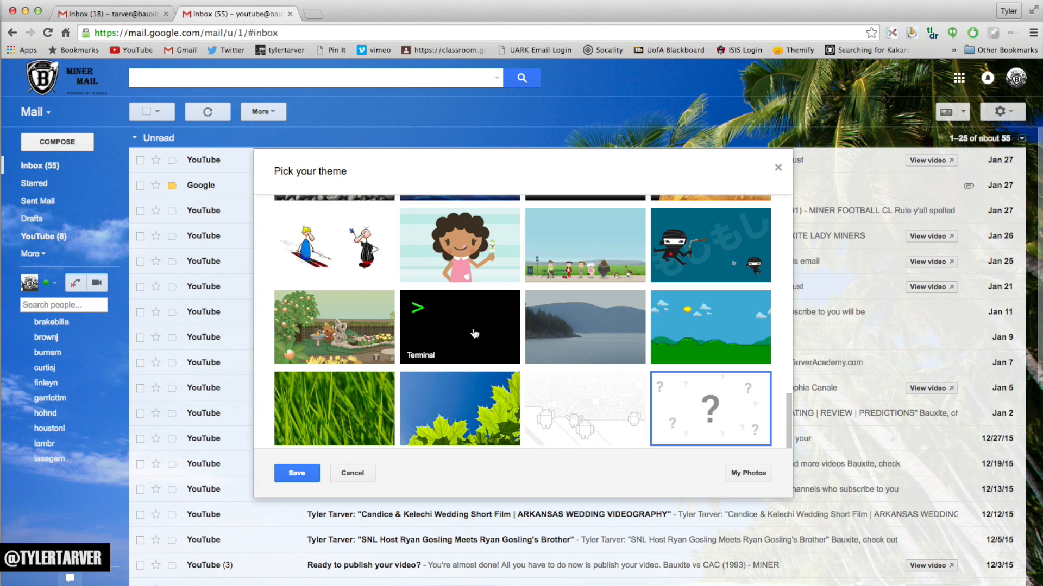
mouse_move(564, 397)
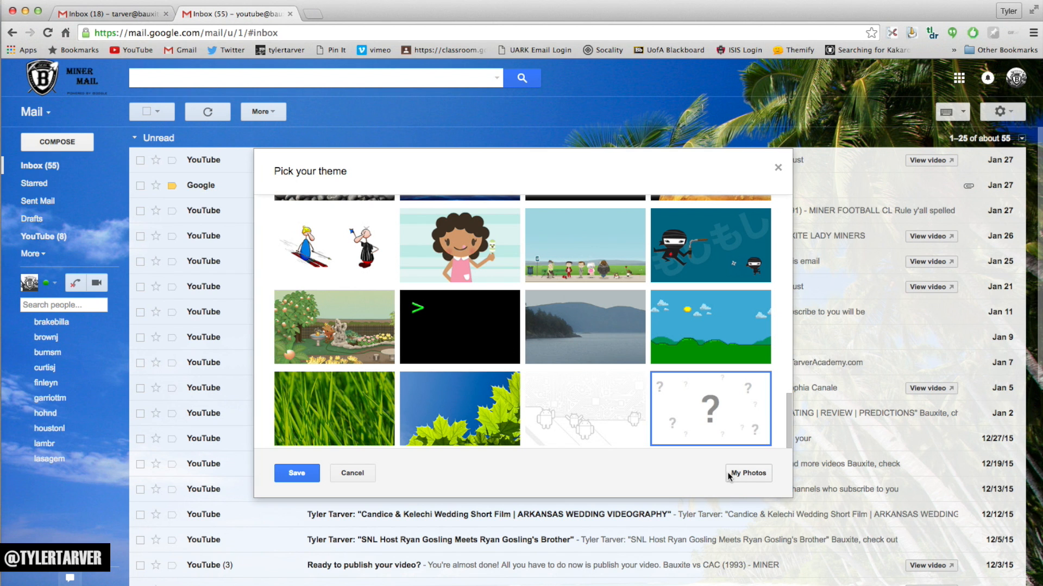
Step: Save the softball photo from the 2015-08-31 album in My Photos as the inbox background
left_click(748, 473)
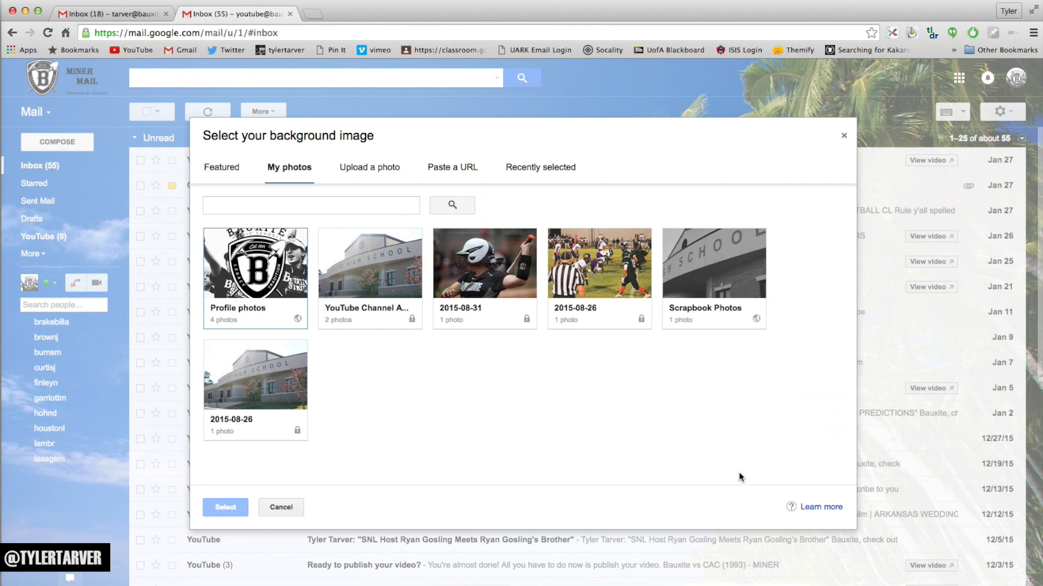
mouse_move(333, 276)
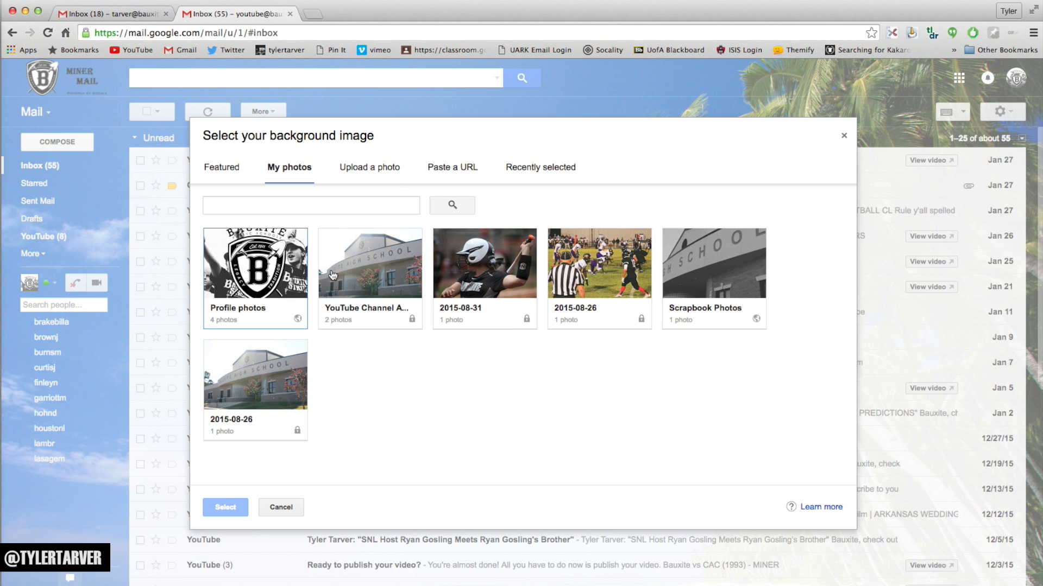
mouse_move(486, 170)
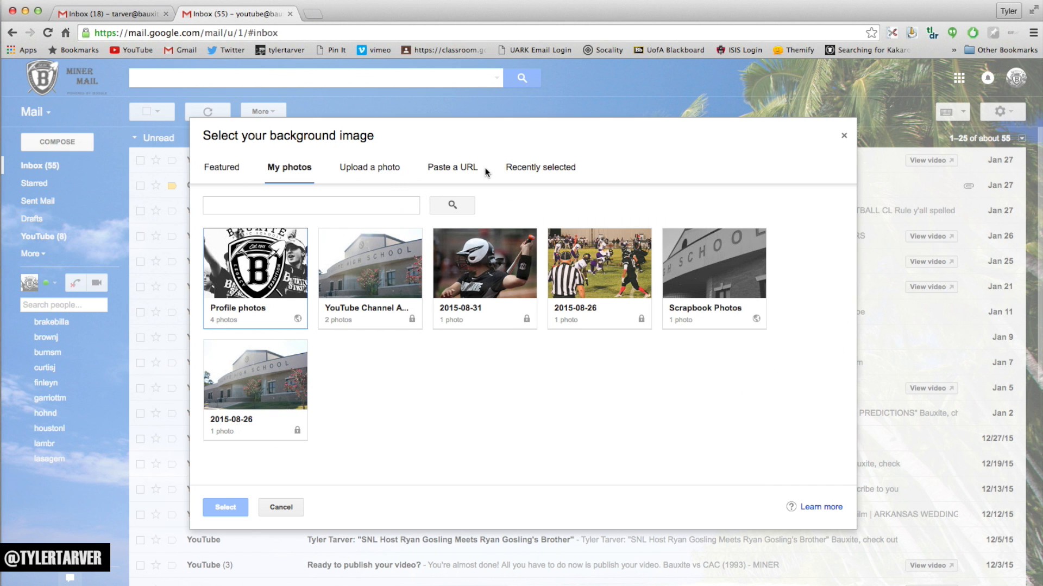
mouse_move(422, 304)
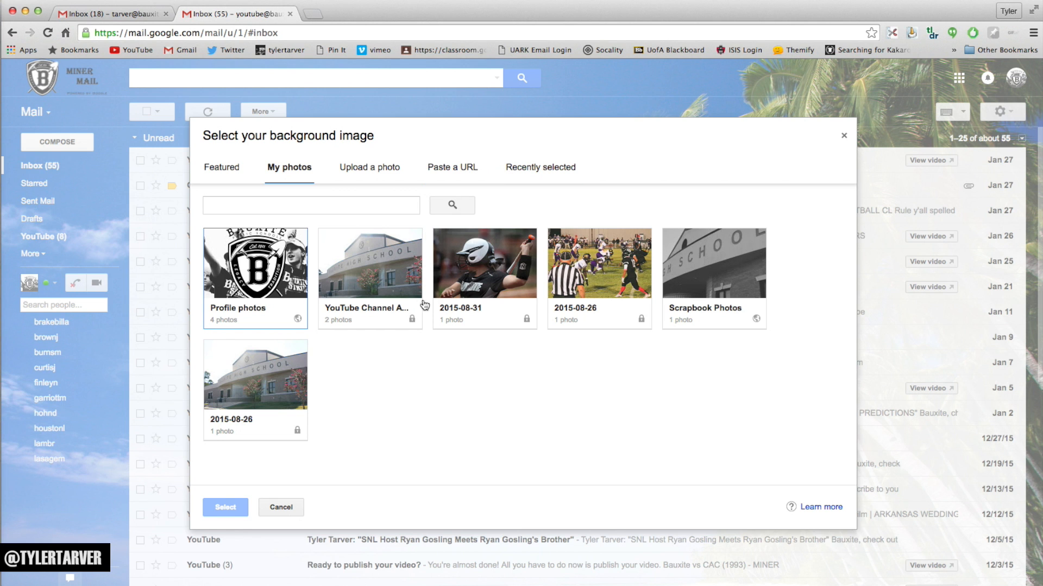
left_click(484, 265)
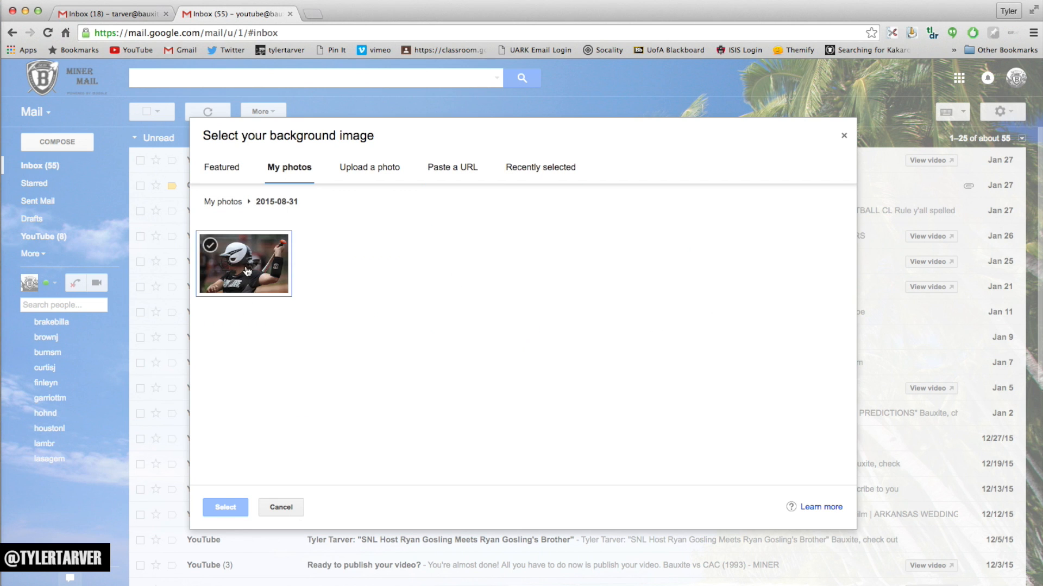
left_click(224, 508)
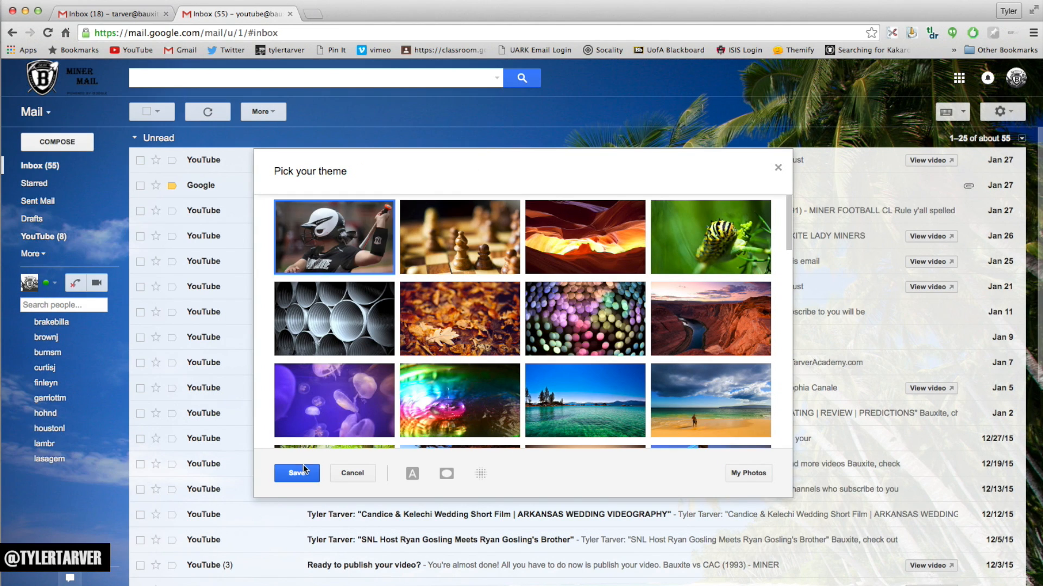
left_click(295, 473)
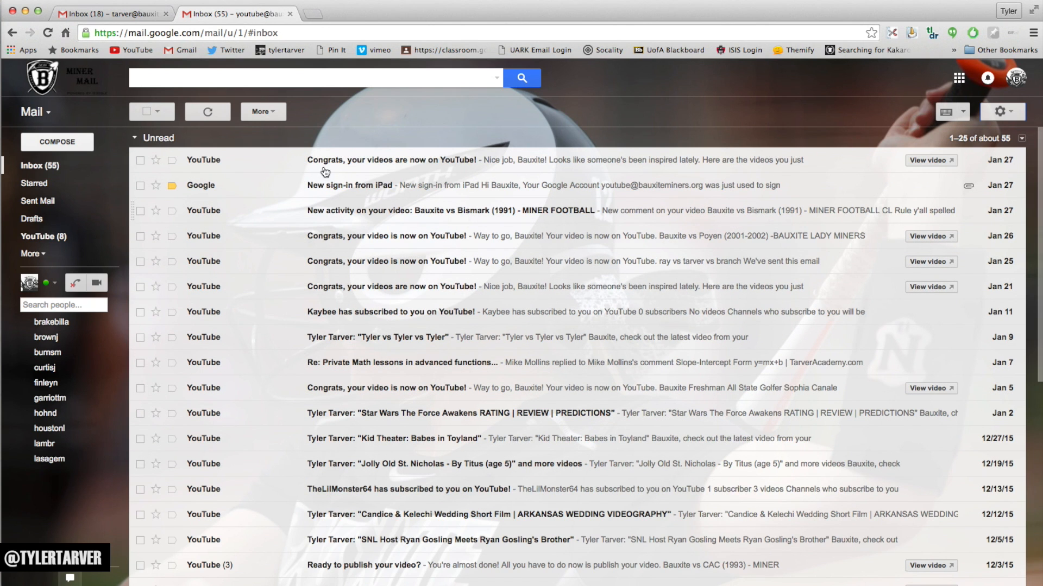
mouse_move(174, 162)
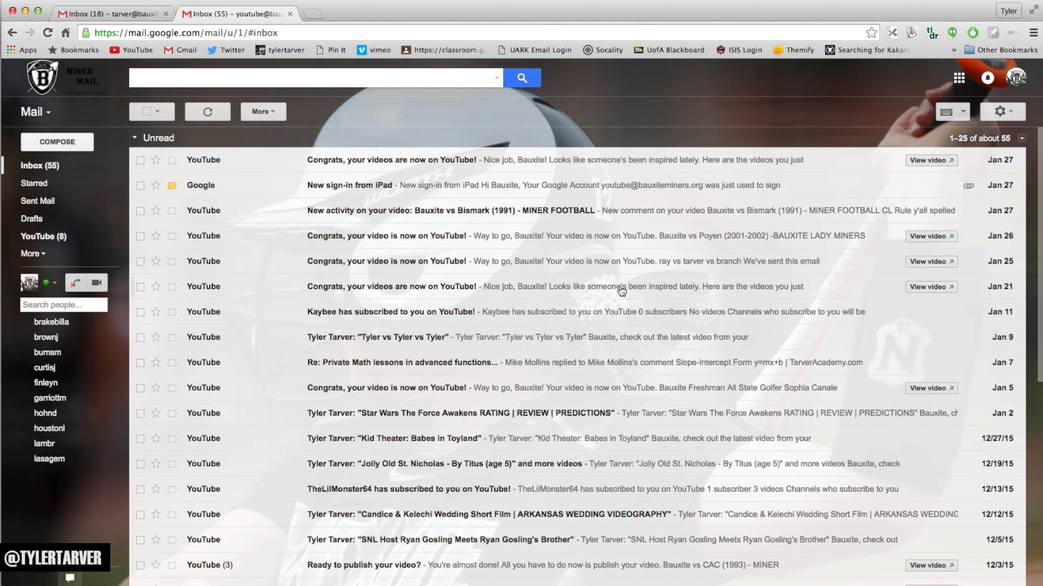
mouse_move(613, 294)
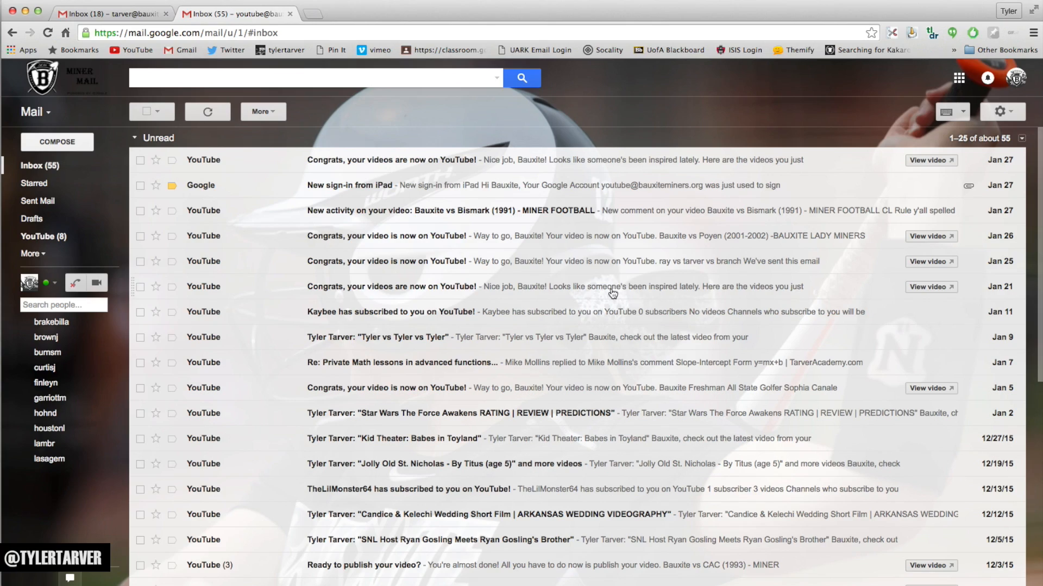